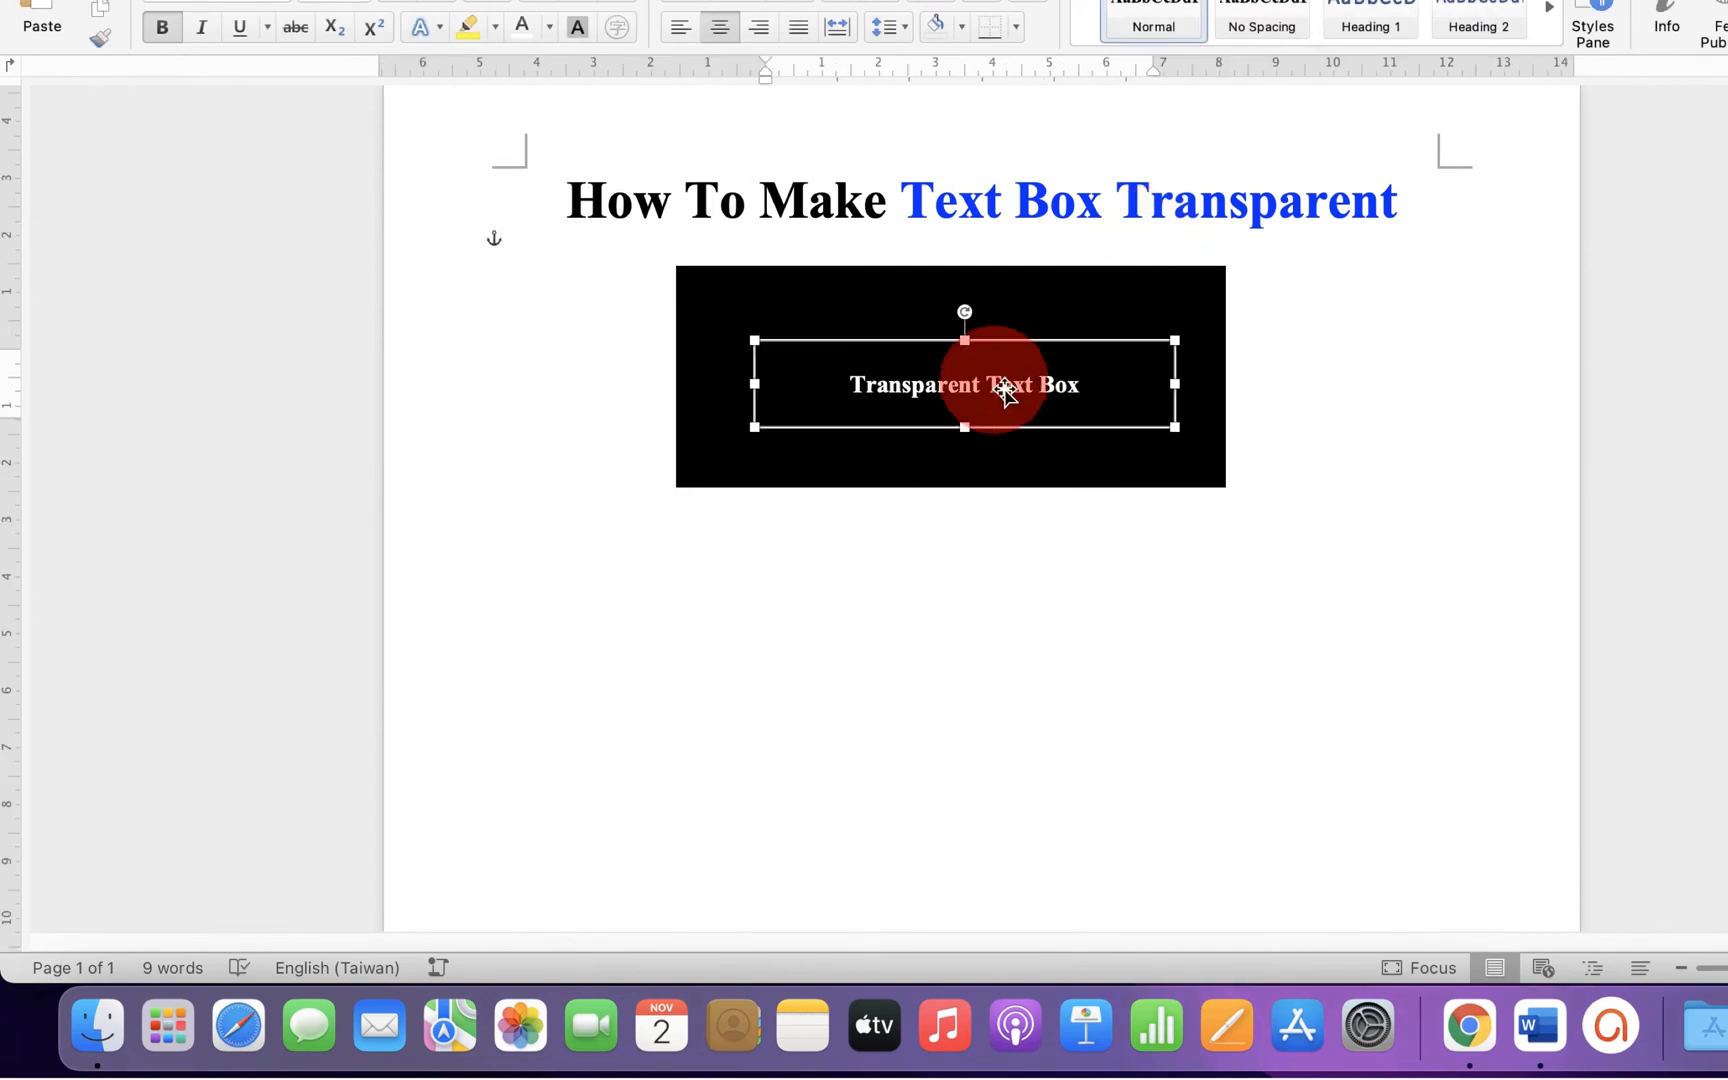
- Reposition the text box slightly lower inside the black rectangle
left_click_drag(964, 385, 1013, 367)
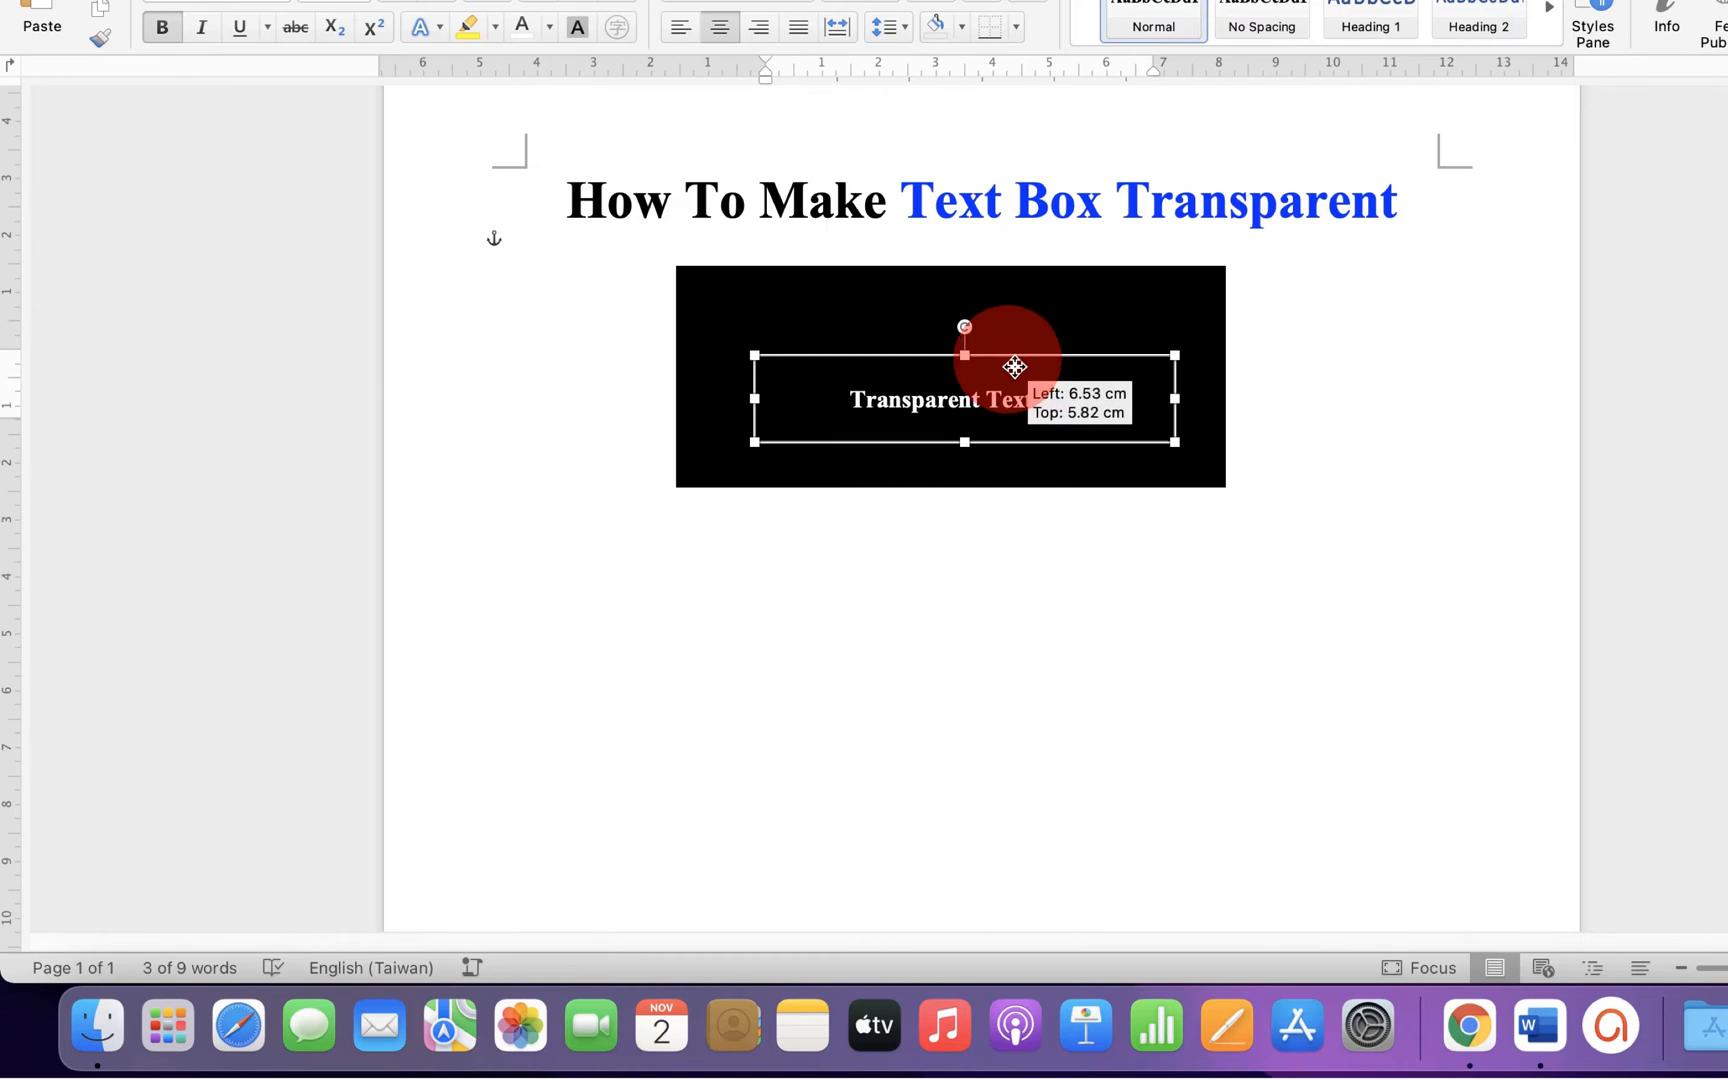
left_click_drag(1012, 367, 1006, 494)
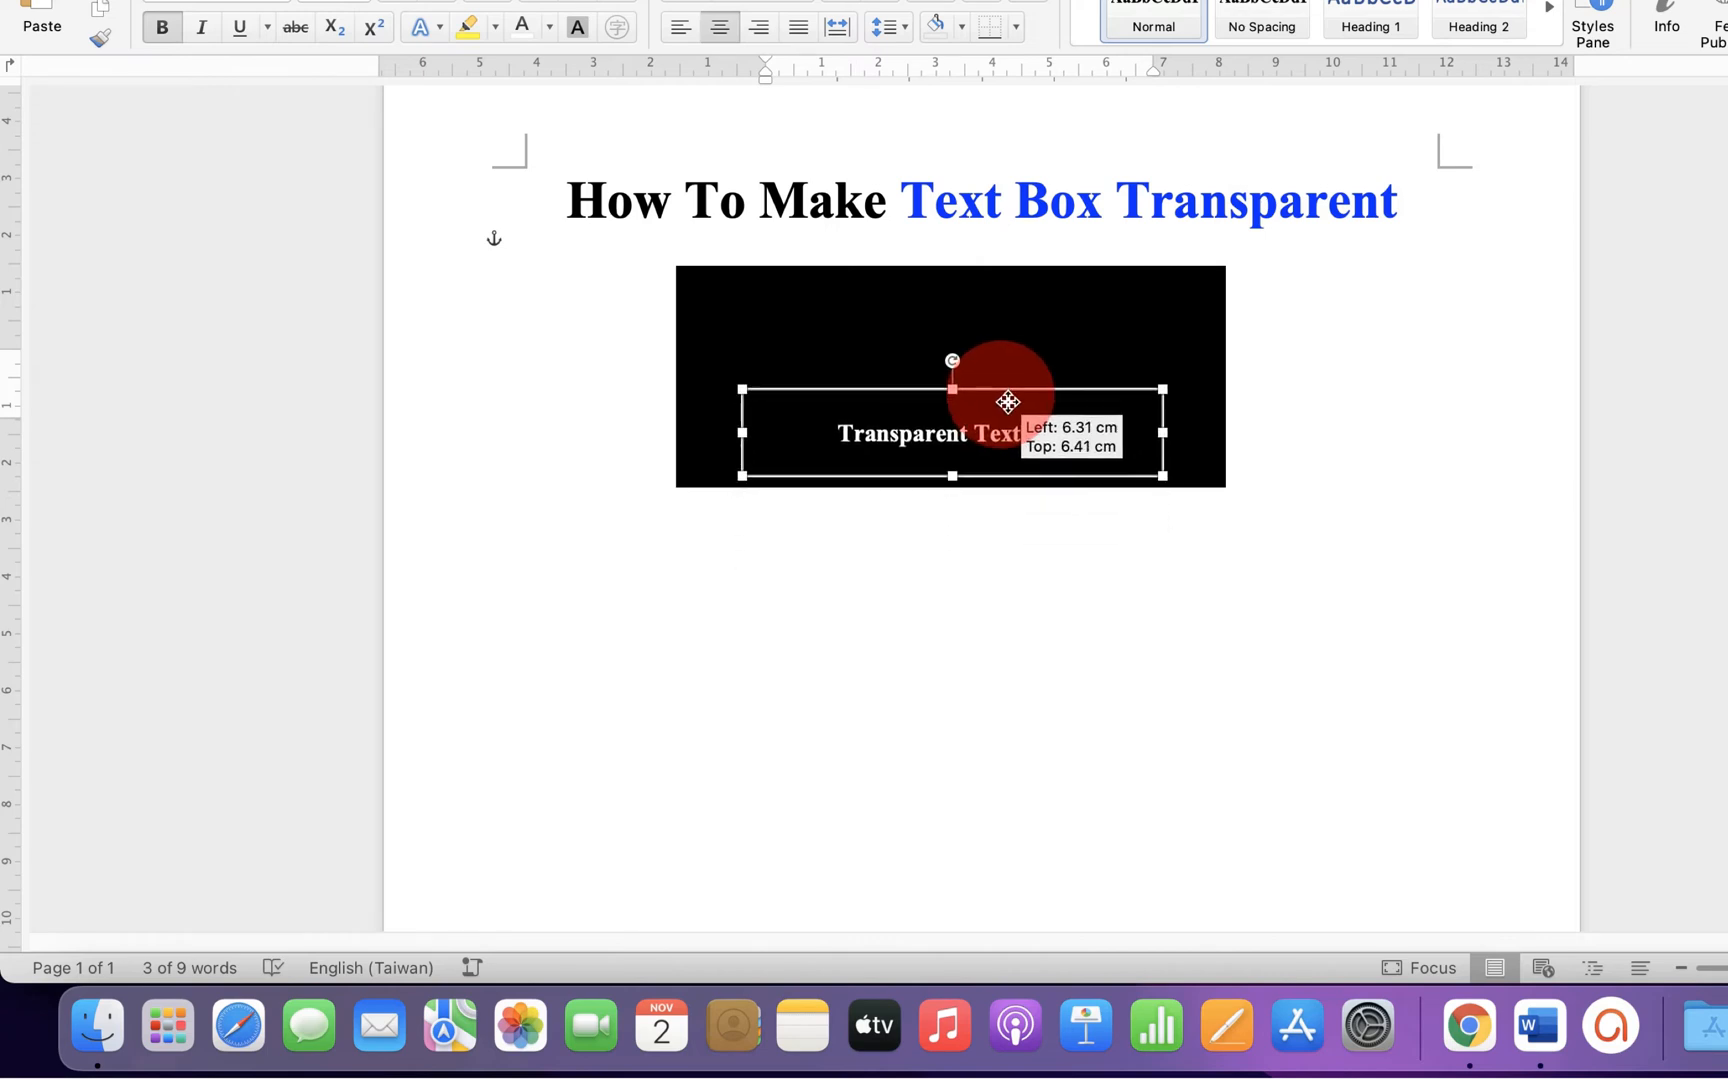
left_click_drag(1005, 402, 1011, 364)
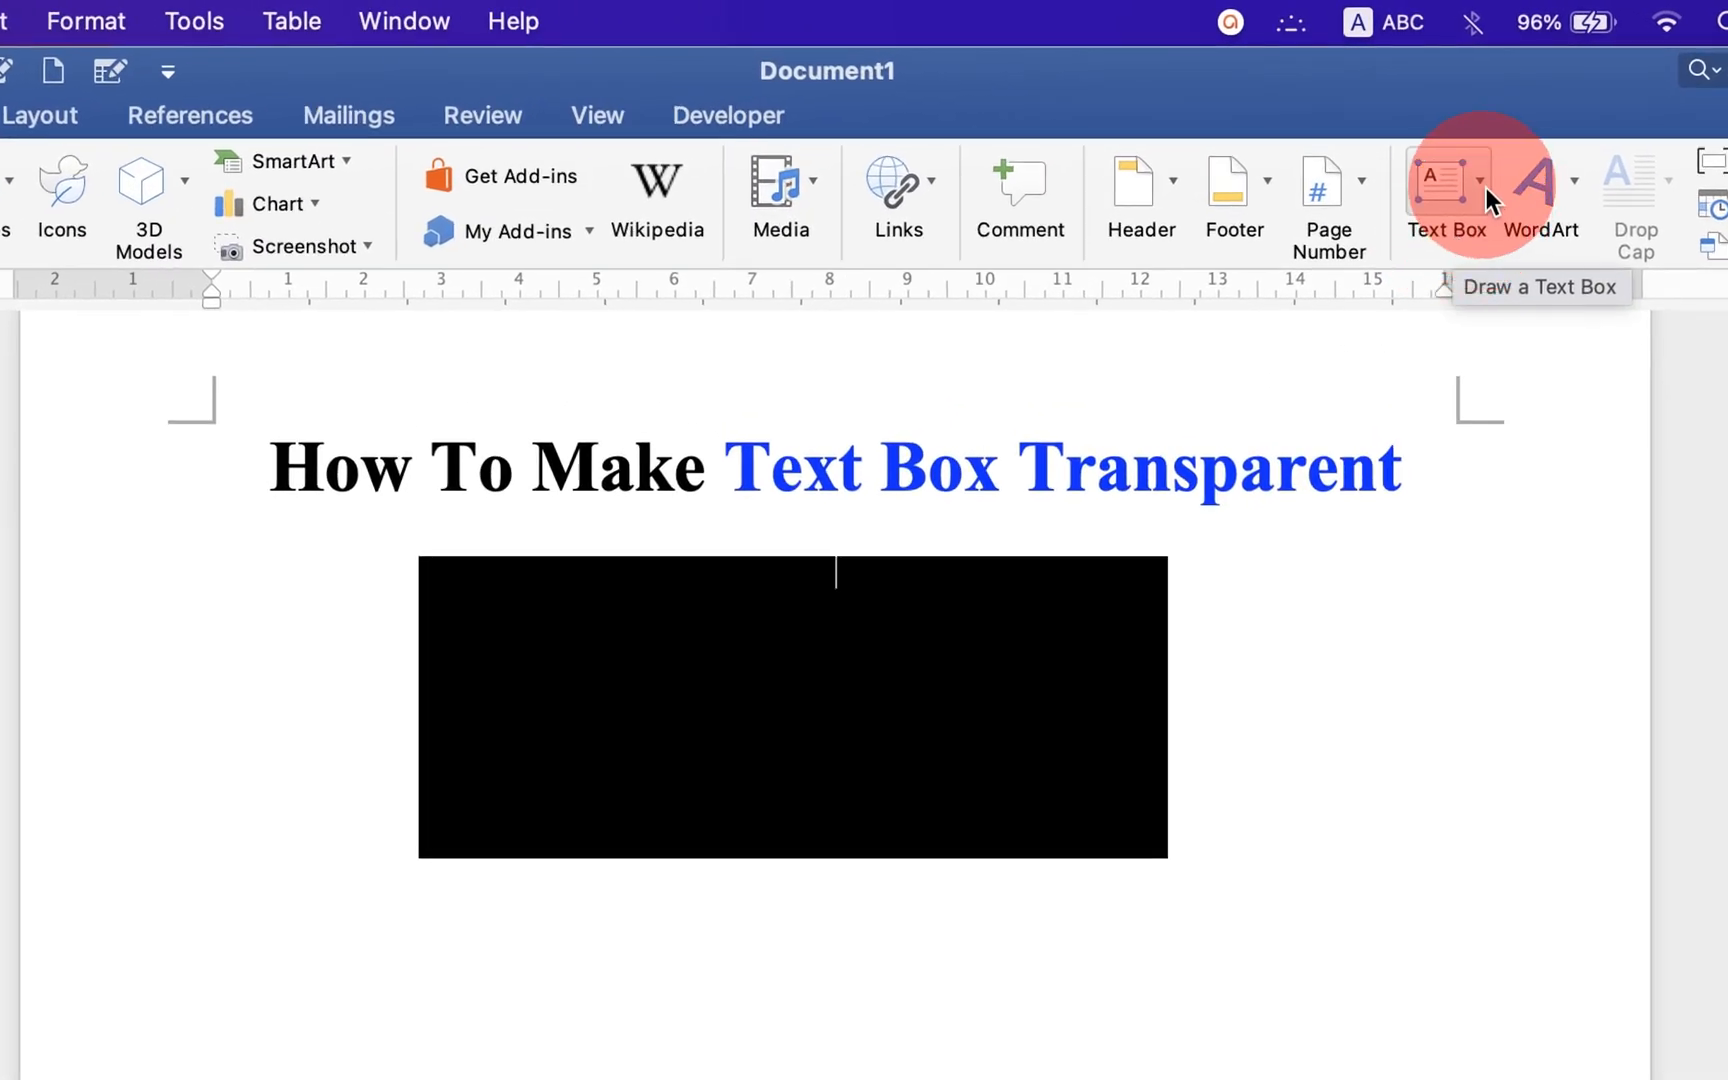
- Draw a new horizontal text box just below the black rectangle
left_click(1447, 204)
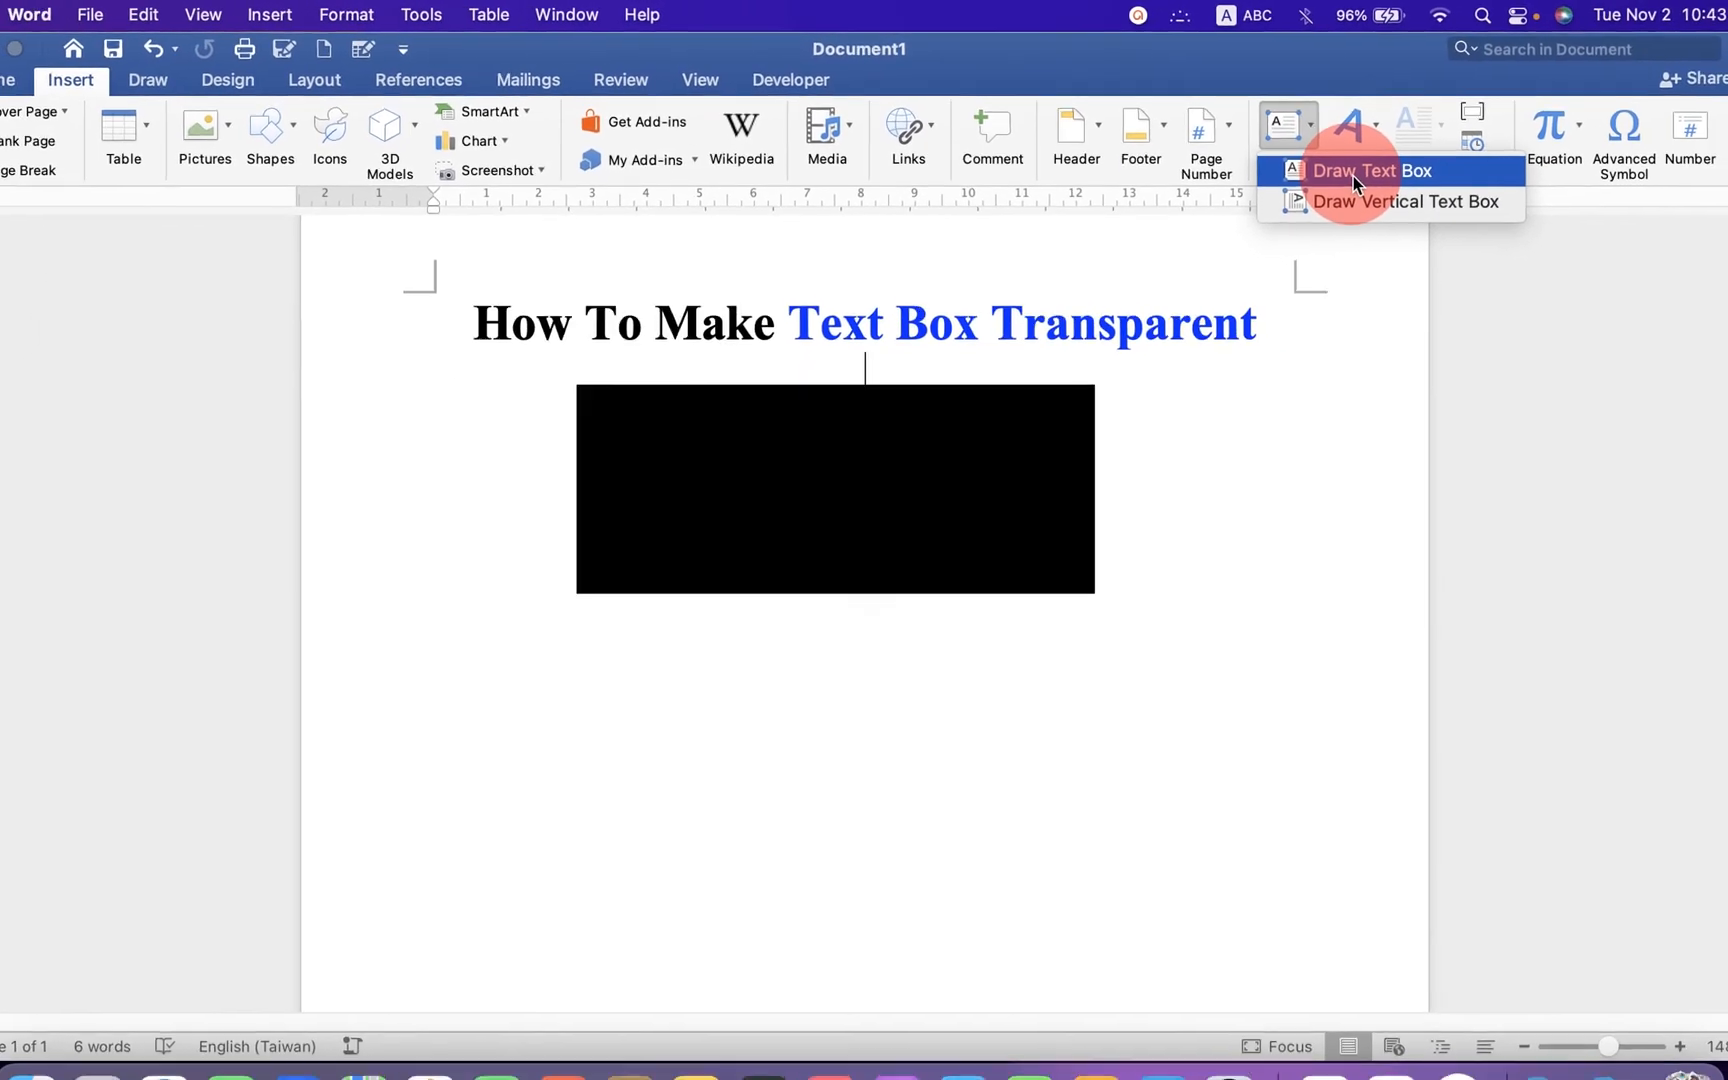
left_click(1371, 171)
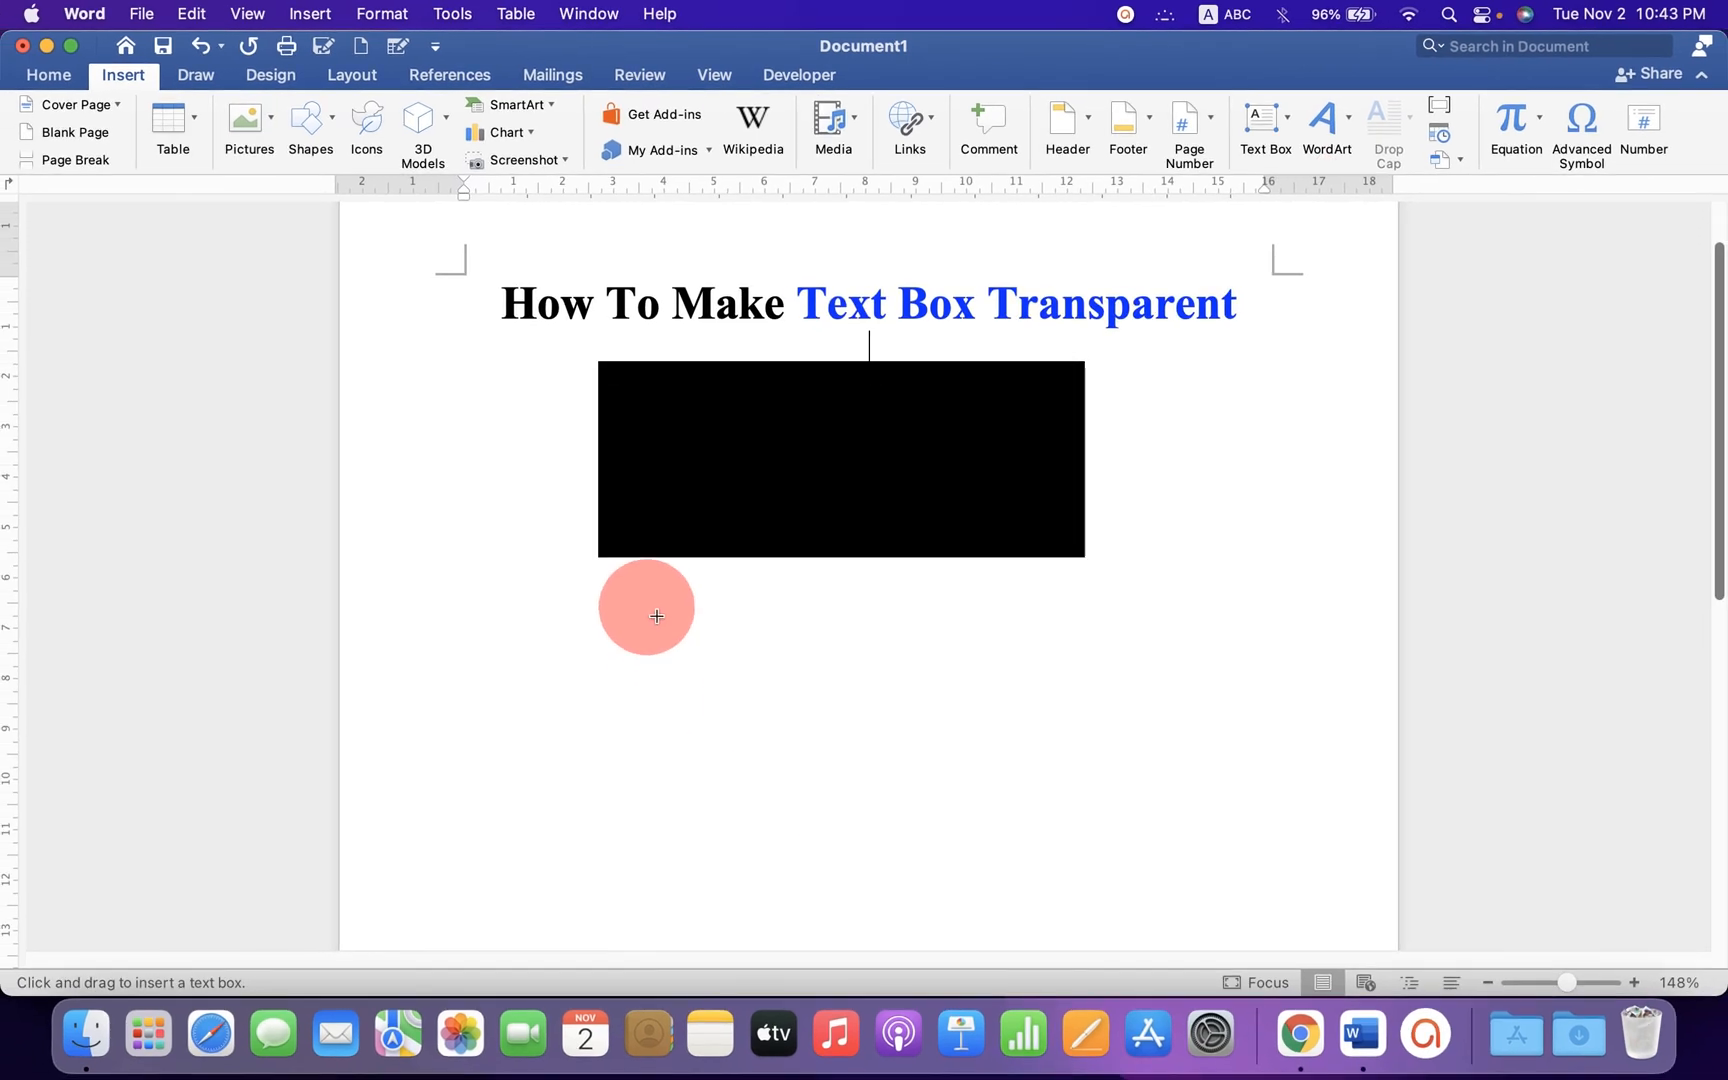
left_click_drag(646, 615, 1069, 744)
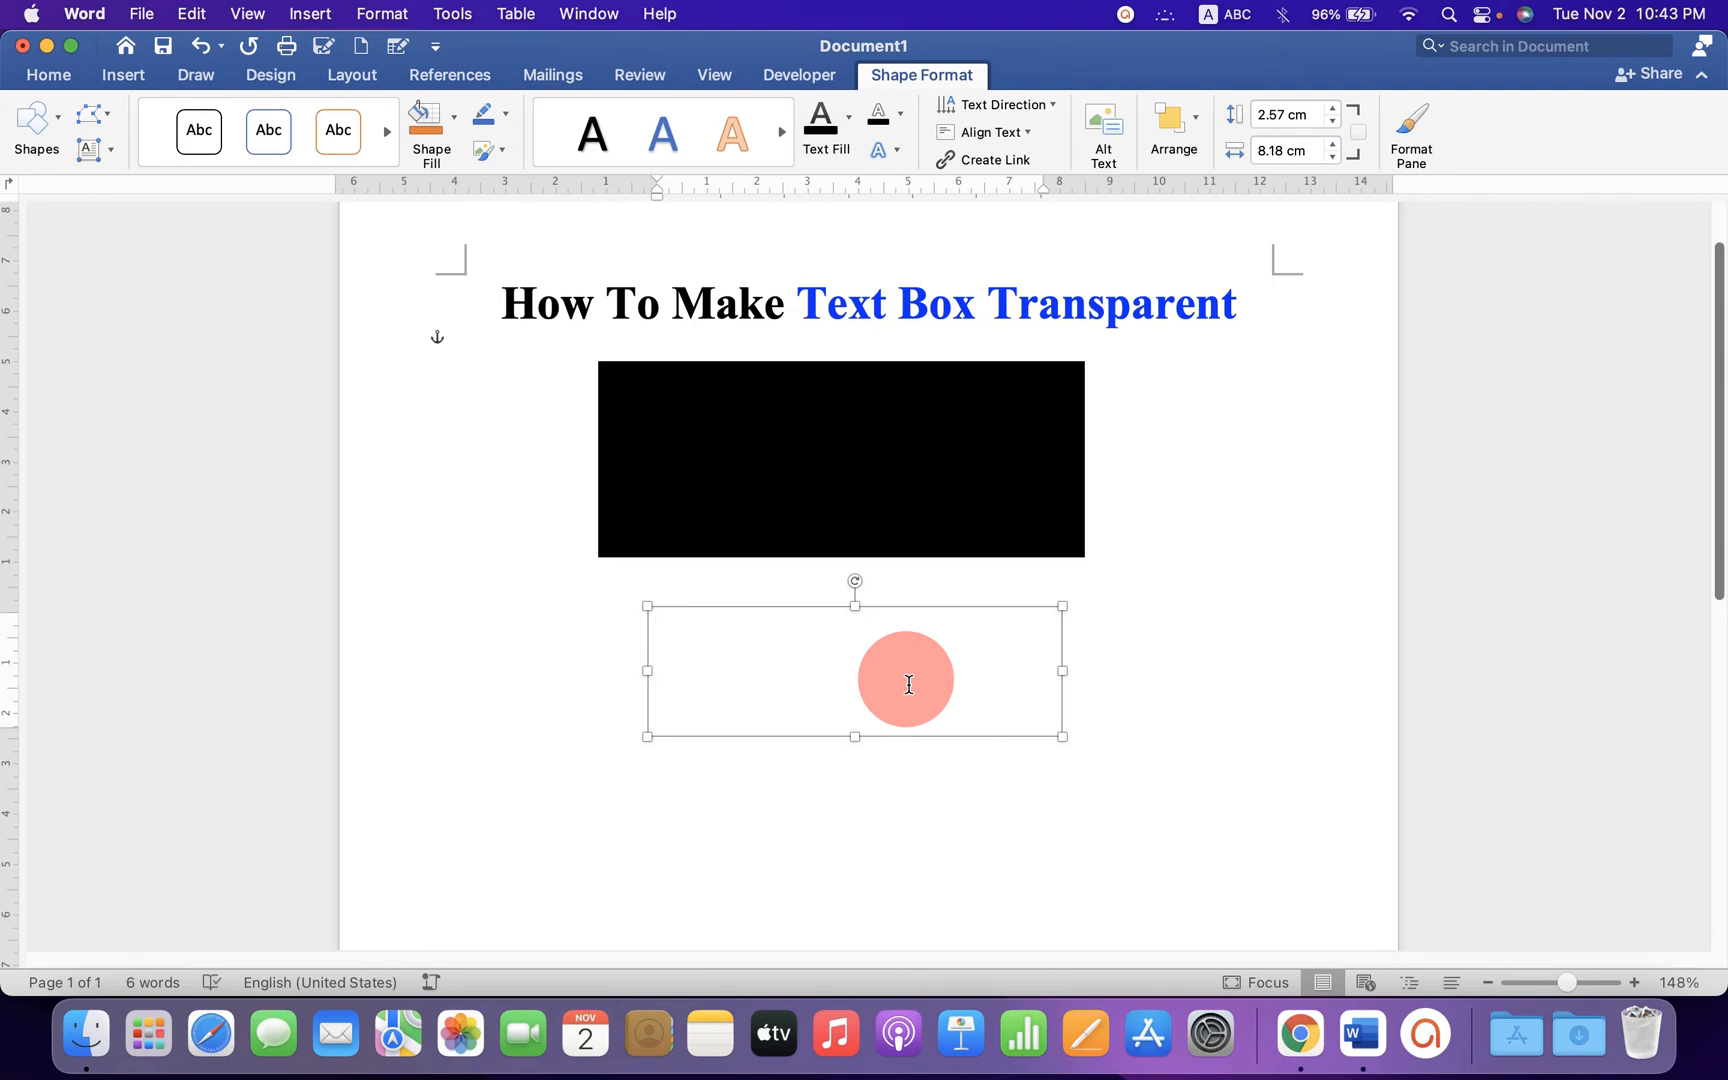
- Enter 'Transparent Text', center it, and move the box onto the black rectangle
type("Transparent Text box")
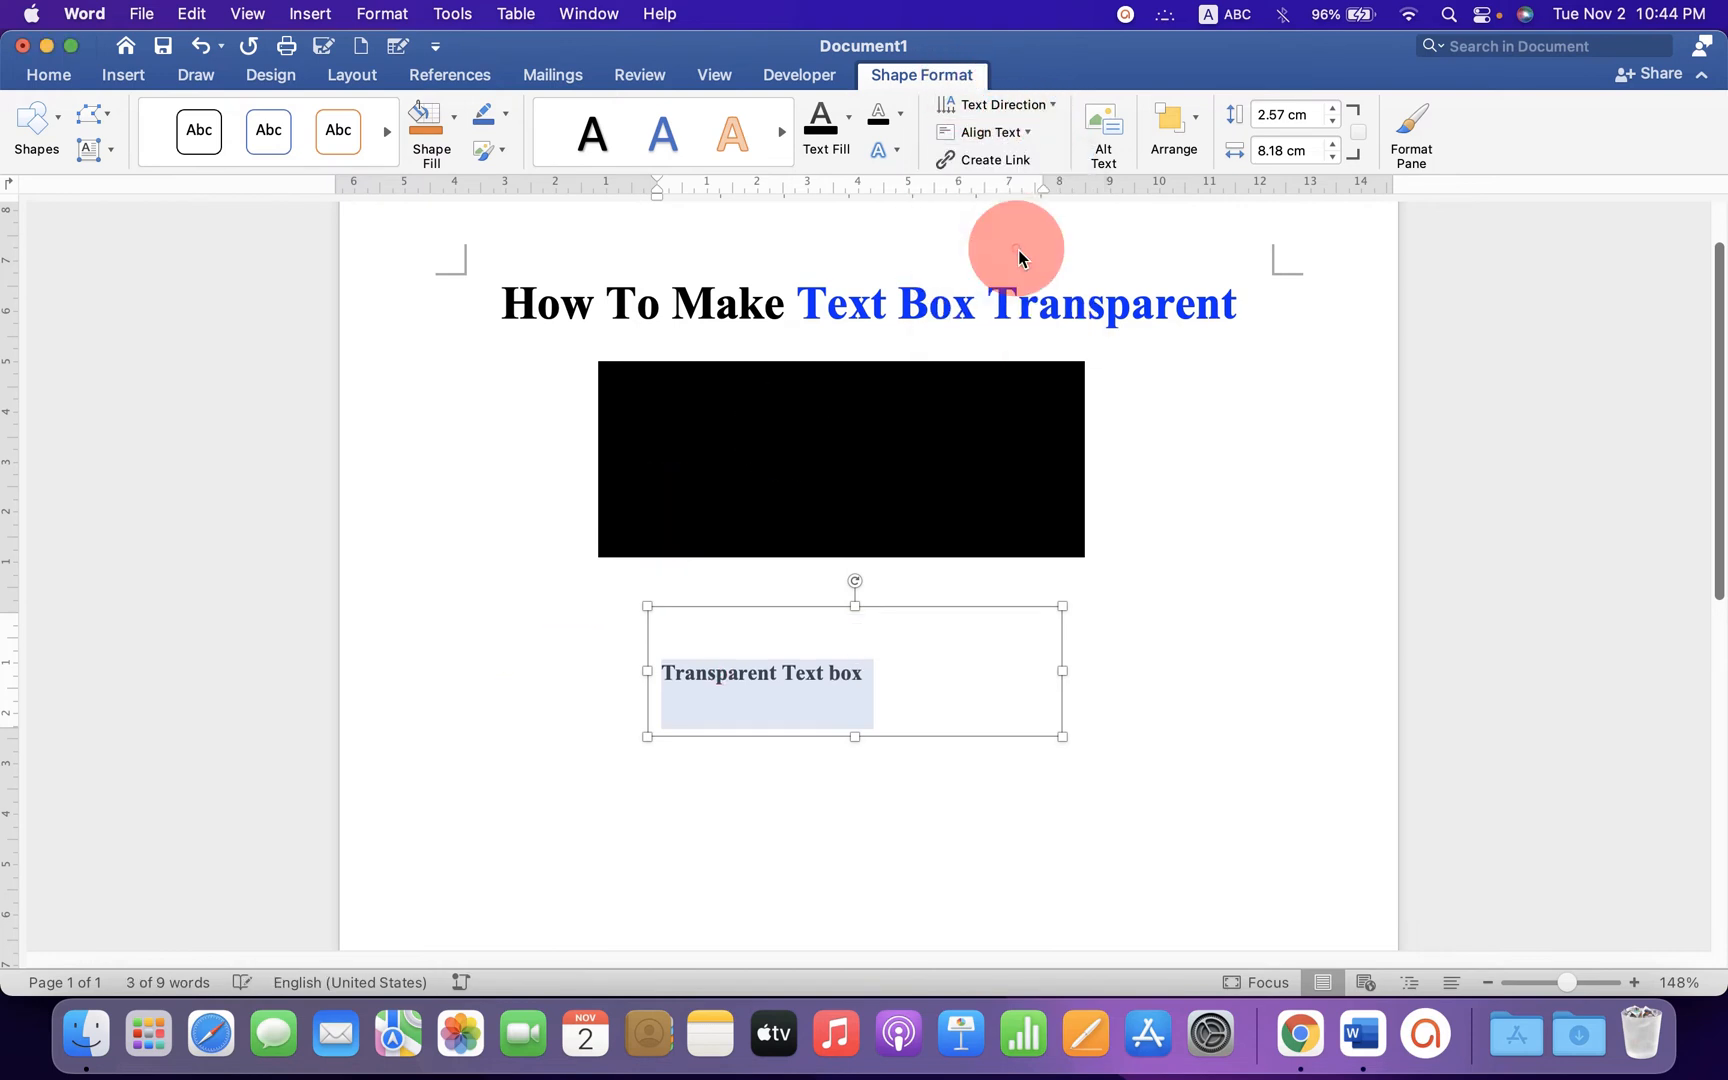
left_click(47, 75)
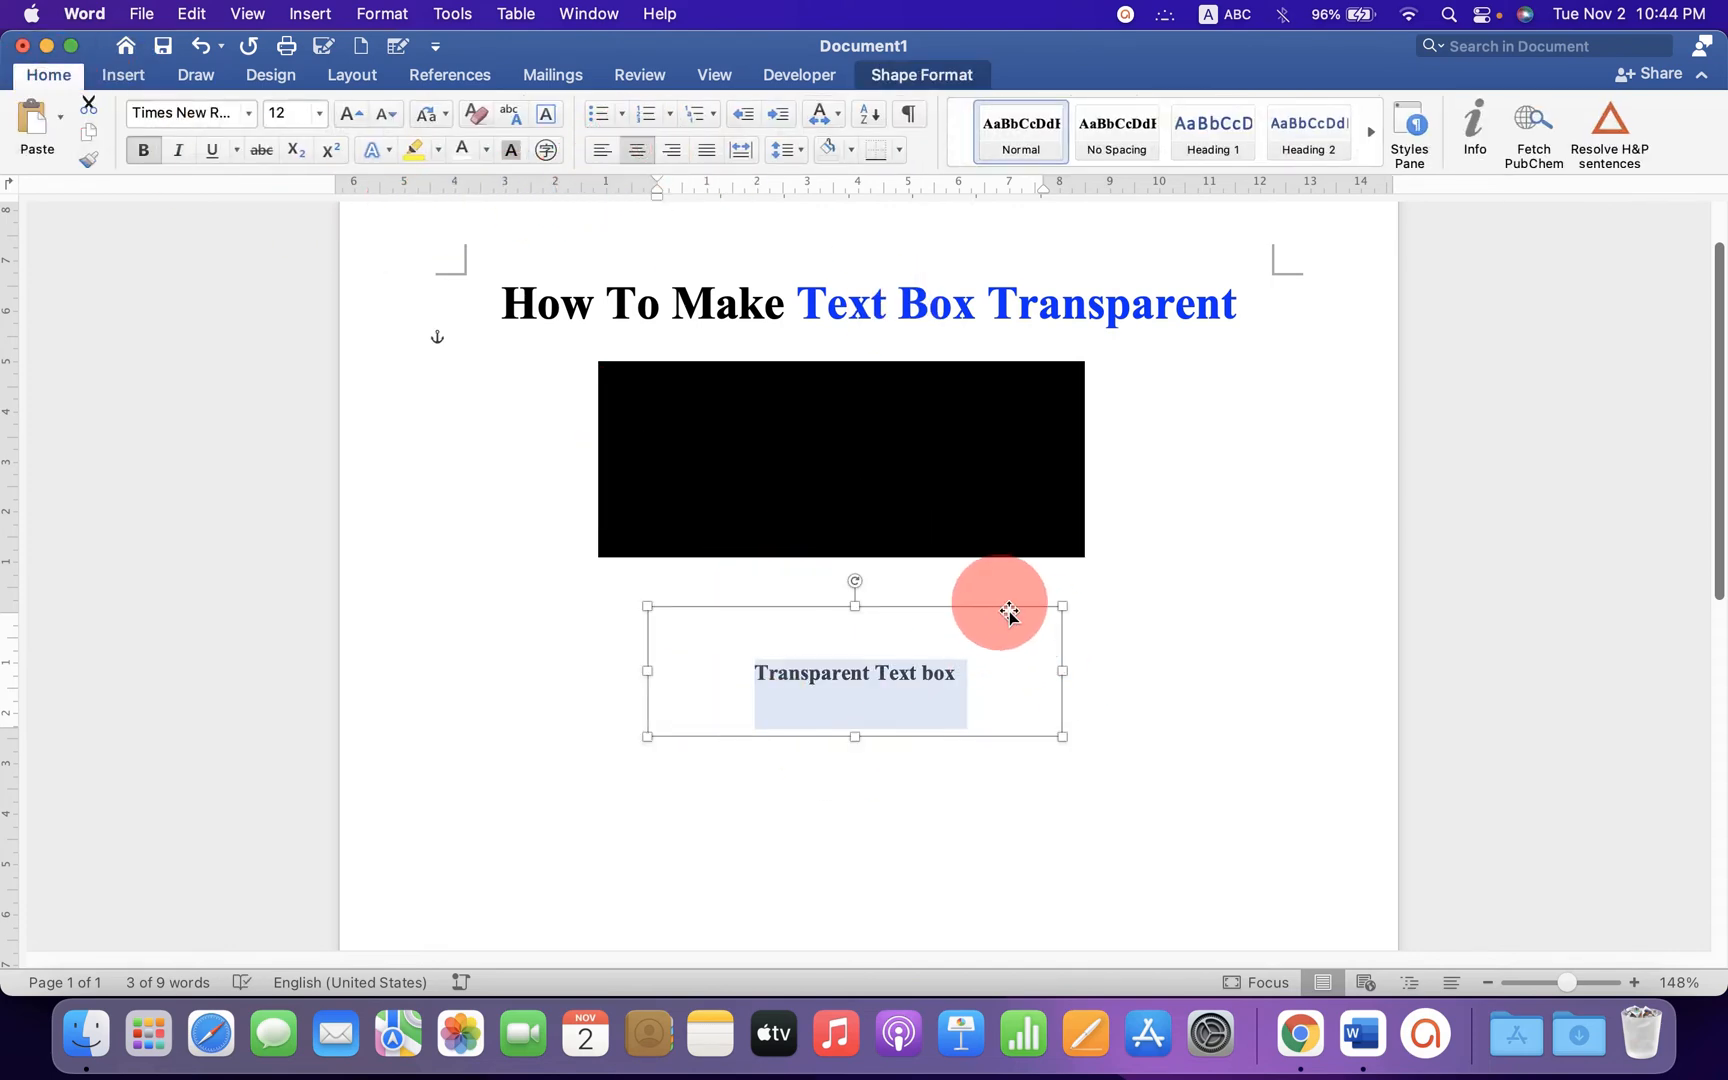
left_click_drag(1008, 612, 1001, 422)
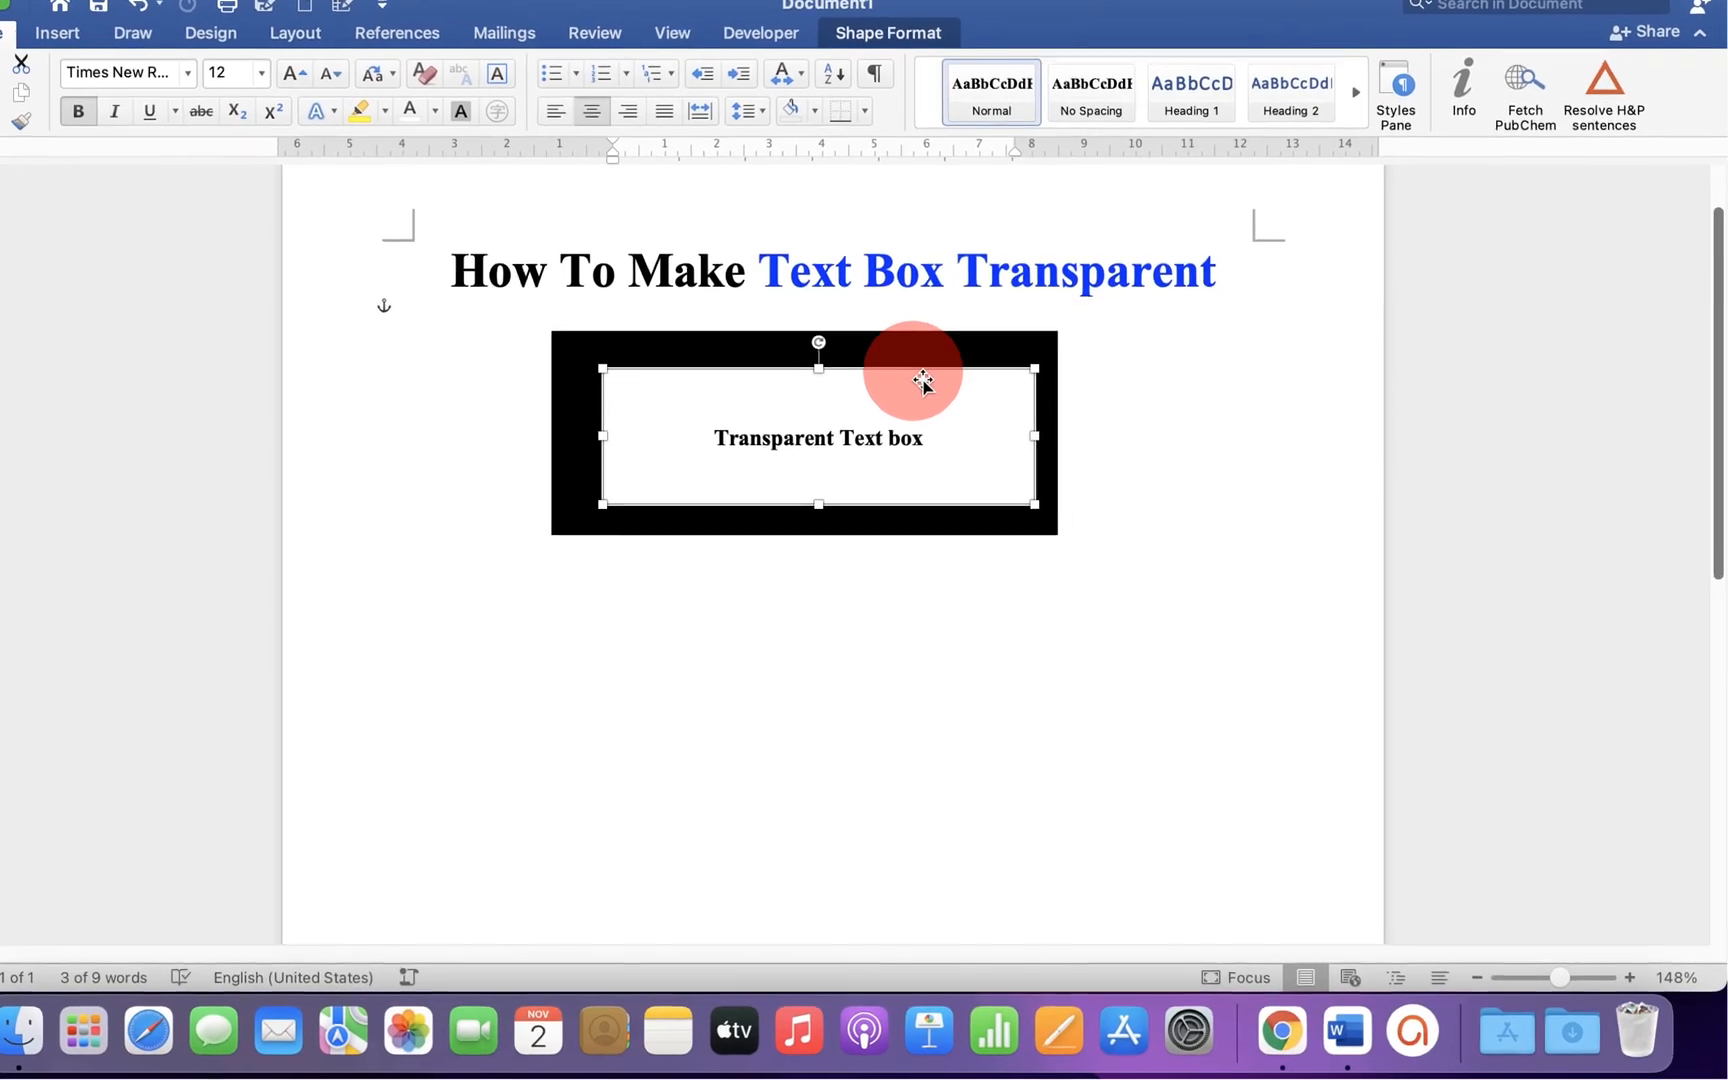
- Open Format Shape for the text box from its right-click menu
right_click(926, 386)
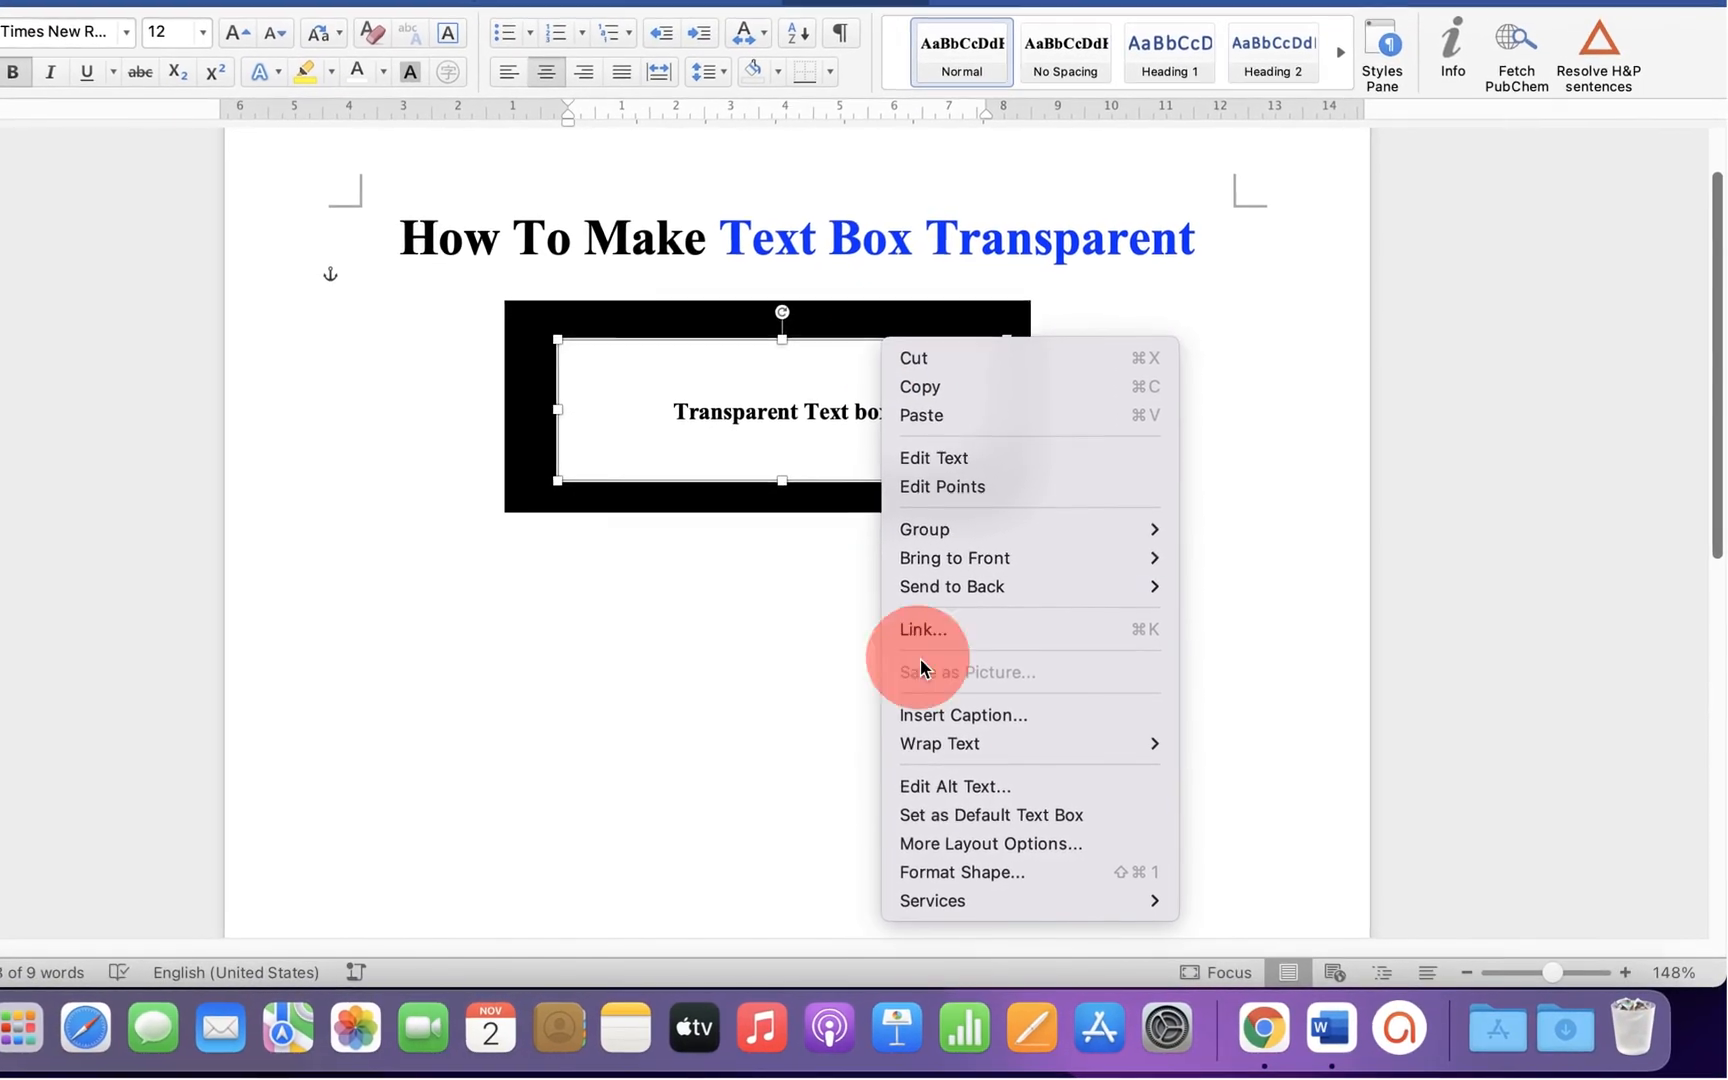
mouse_move(974, 871)
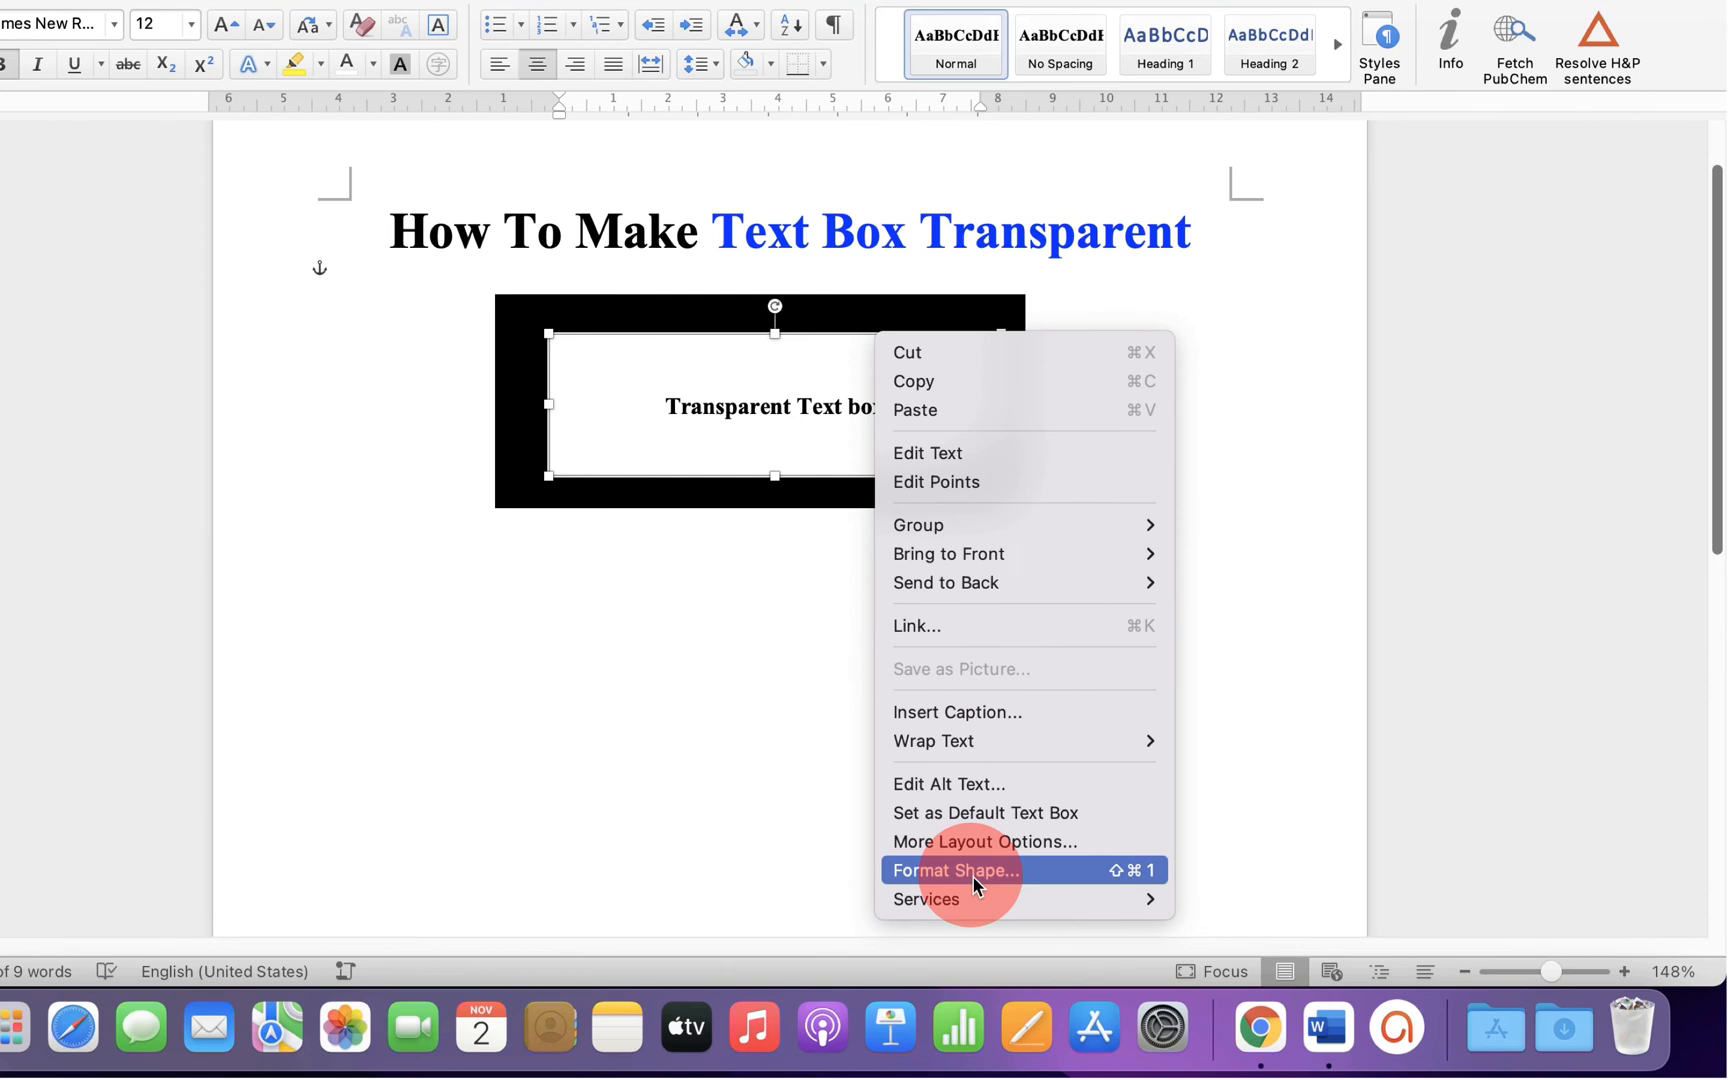
left_click(954, 870)
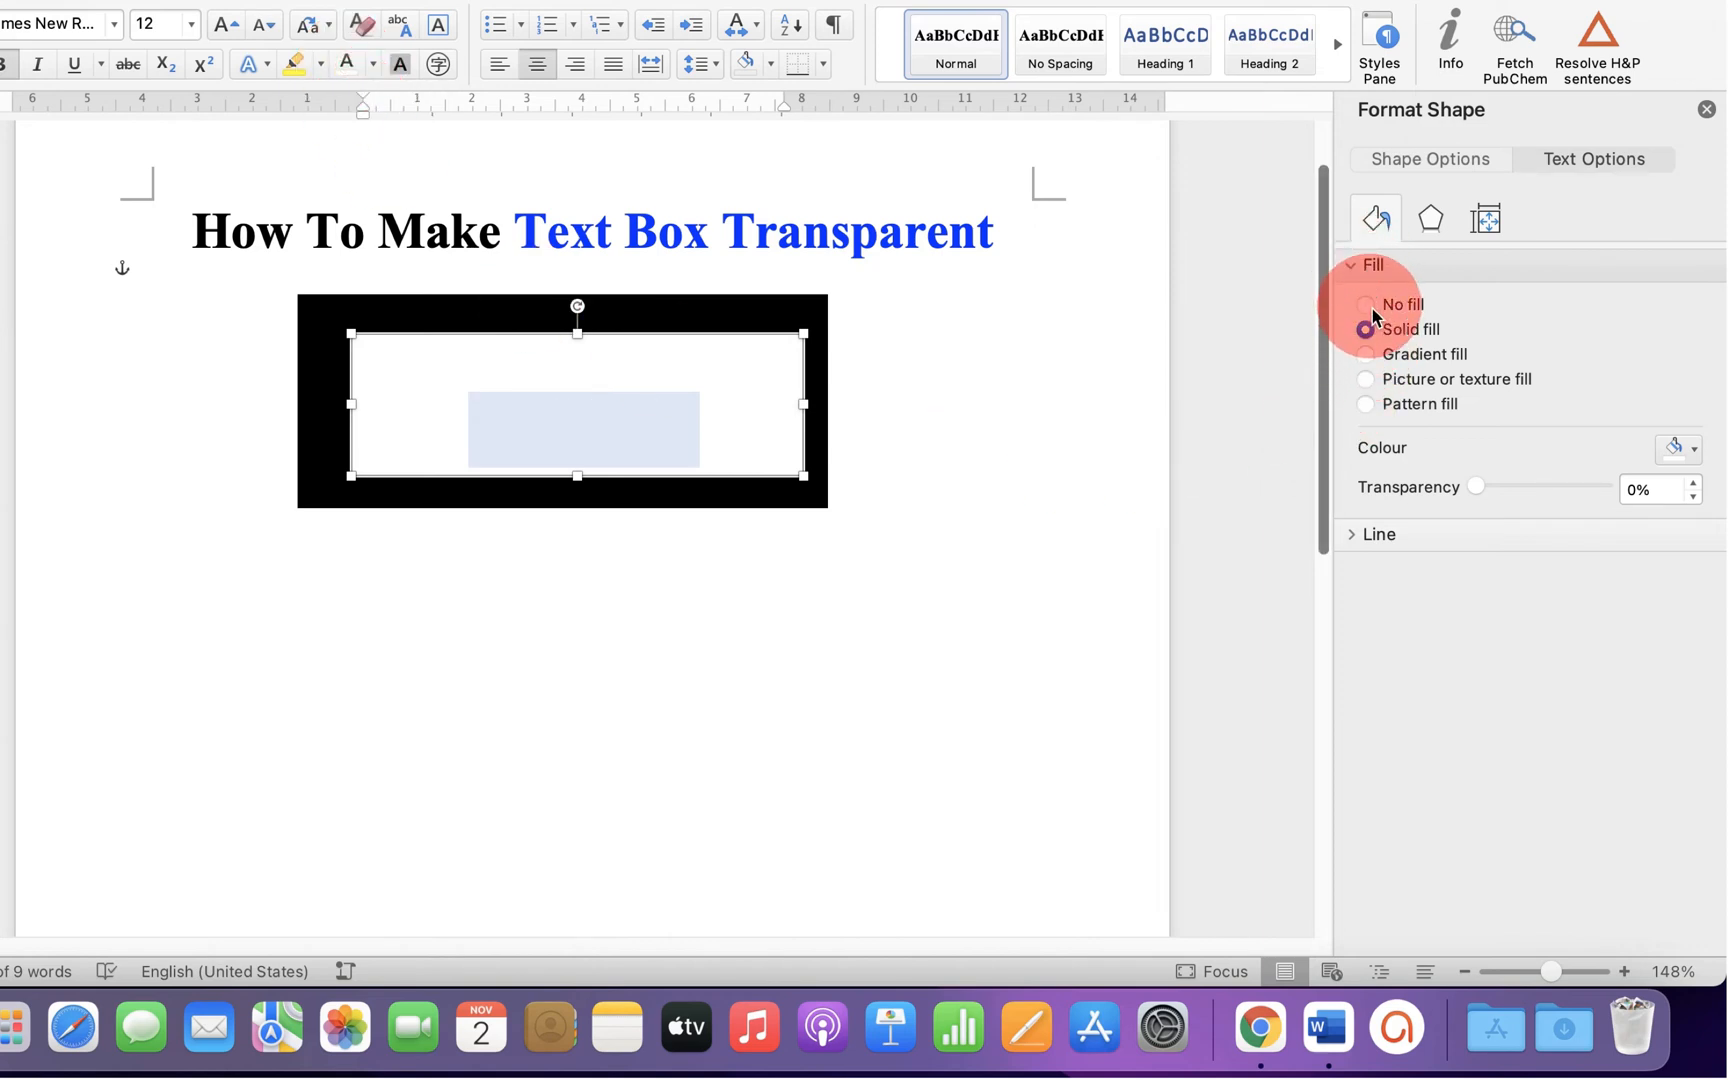
left_click(1365, 304)
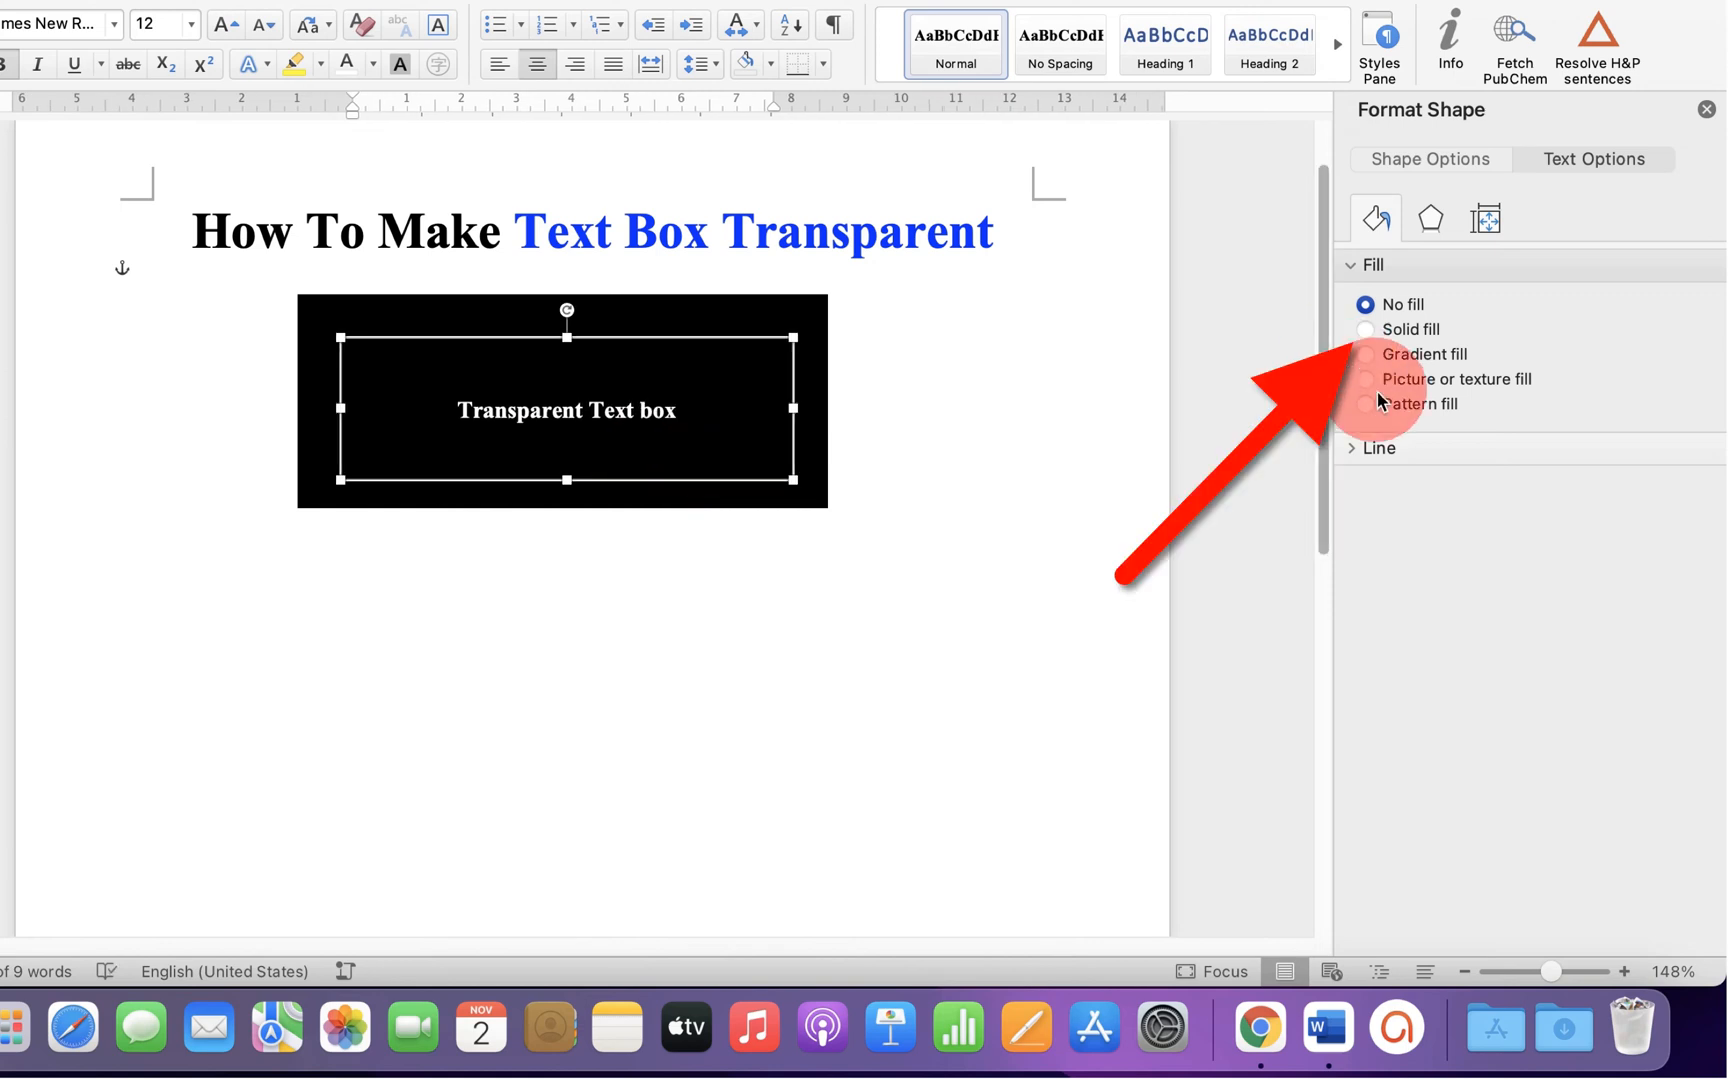
left_click(1365, 328)
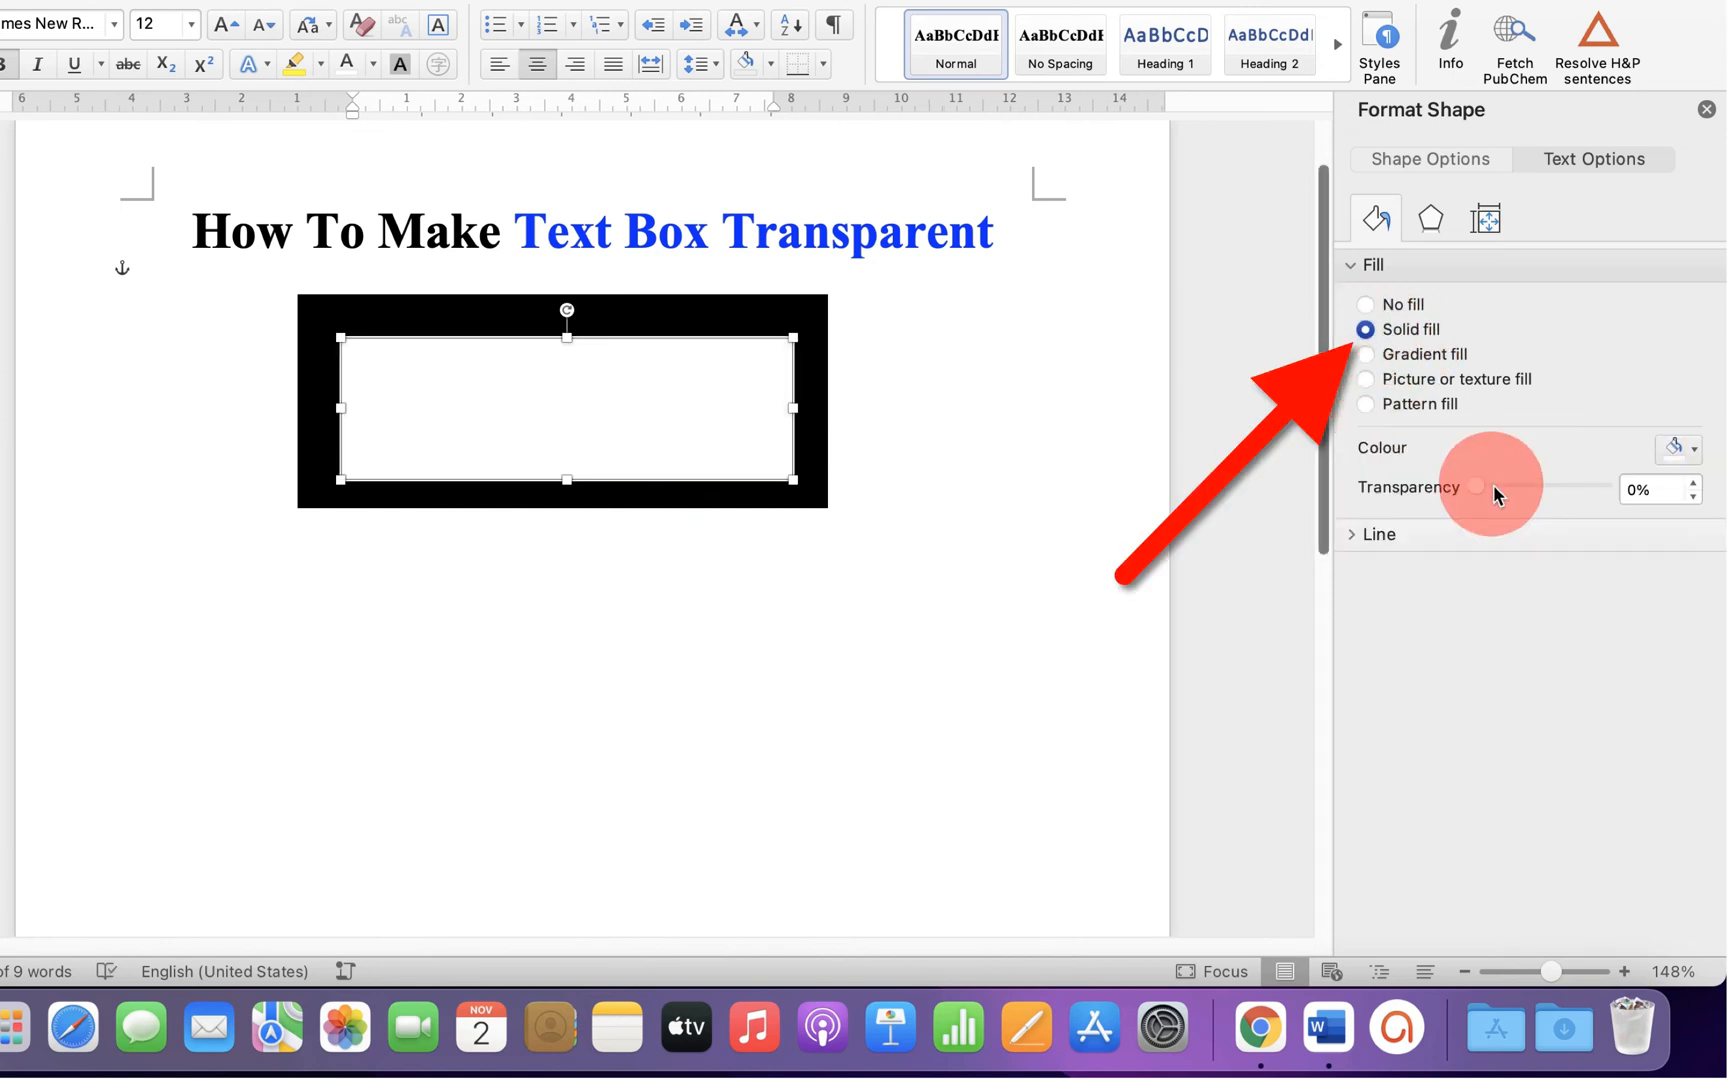
- Set the text box fill transparency to 28% with the slider
left_click_drag(1473, 488, 1532, 488)
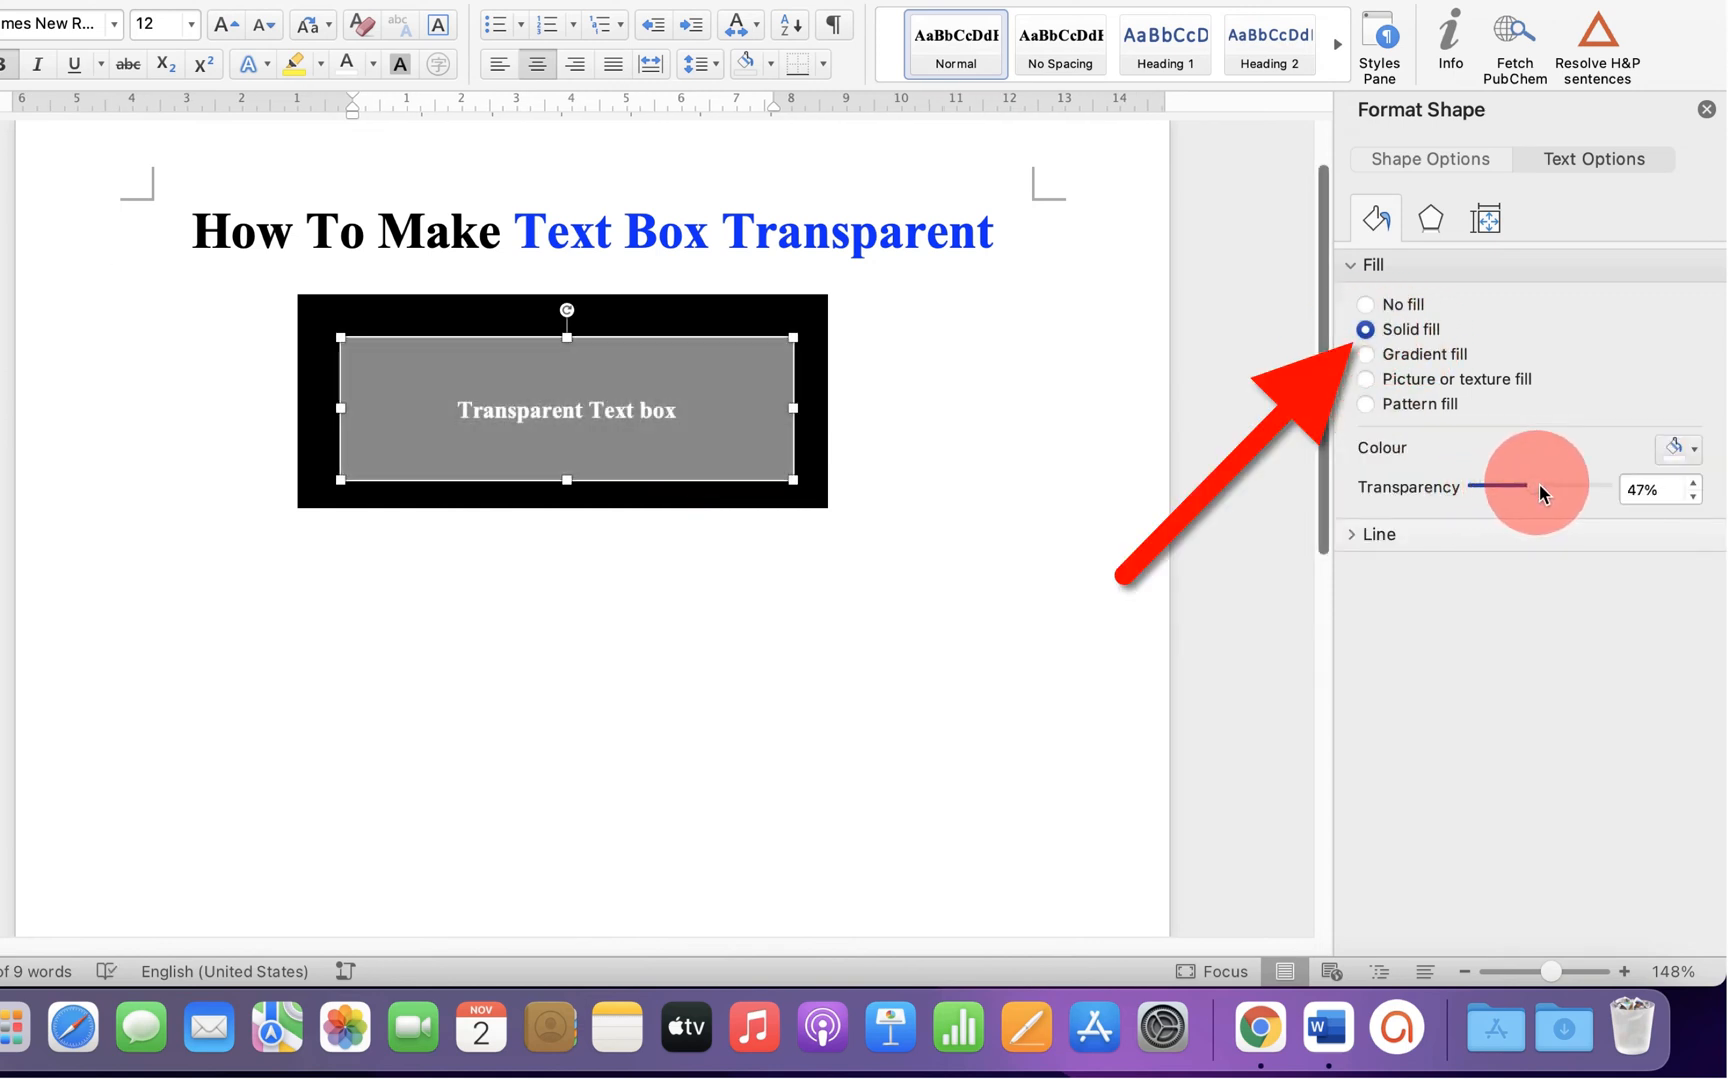
left_click_drag(1543, 487, 1499, 487)
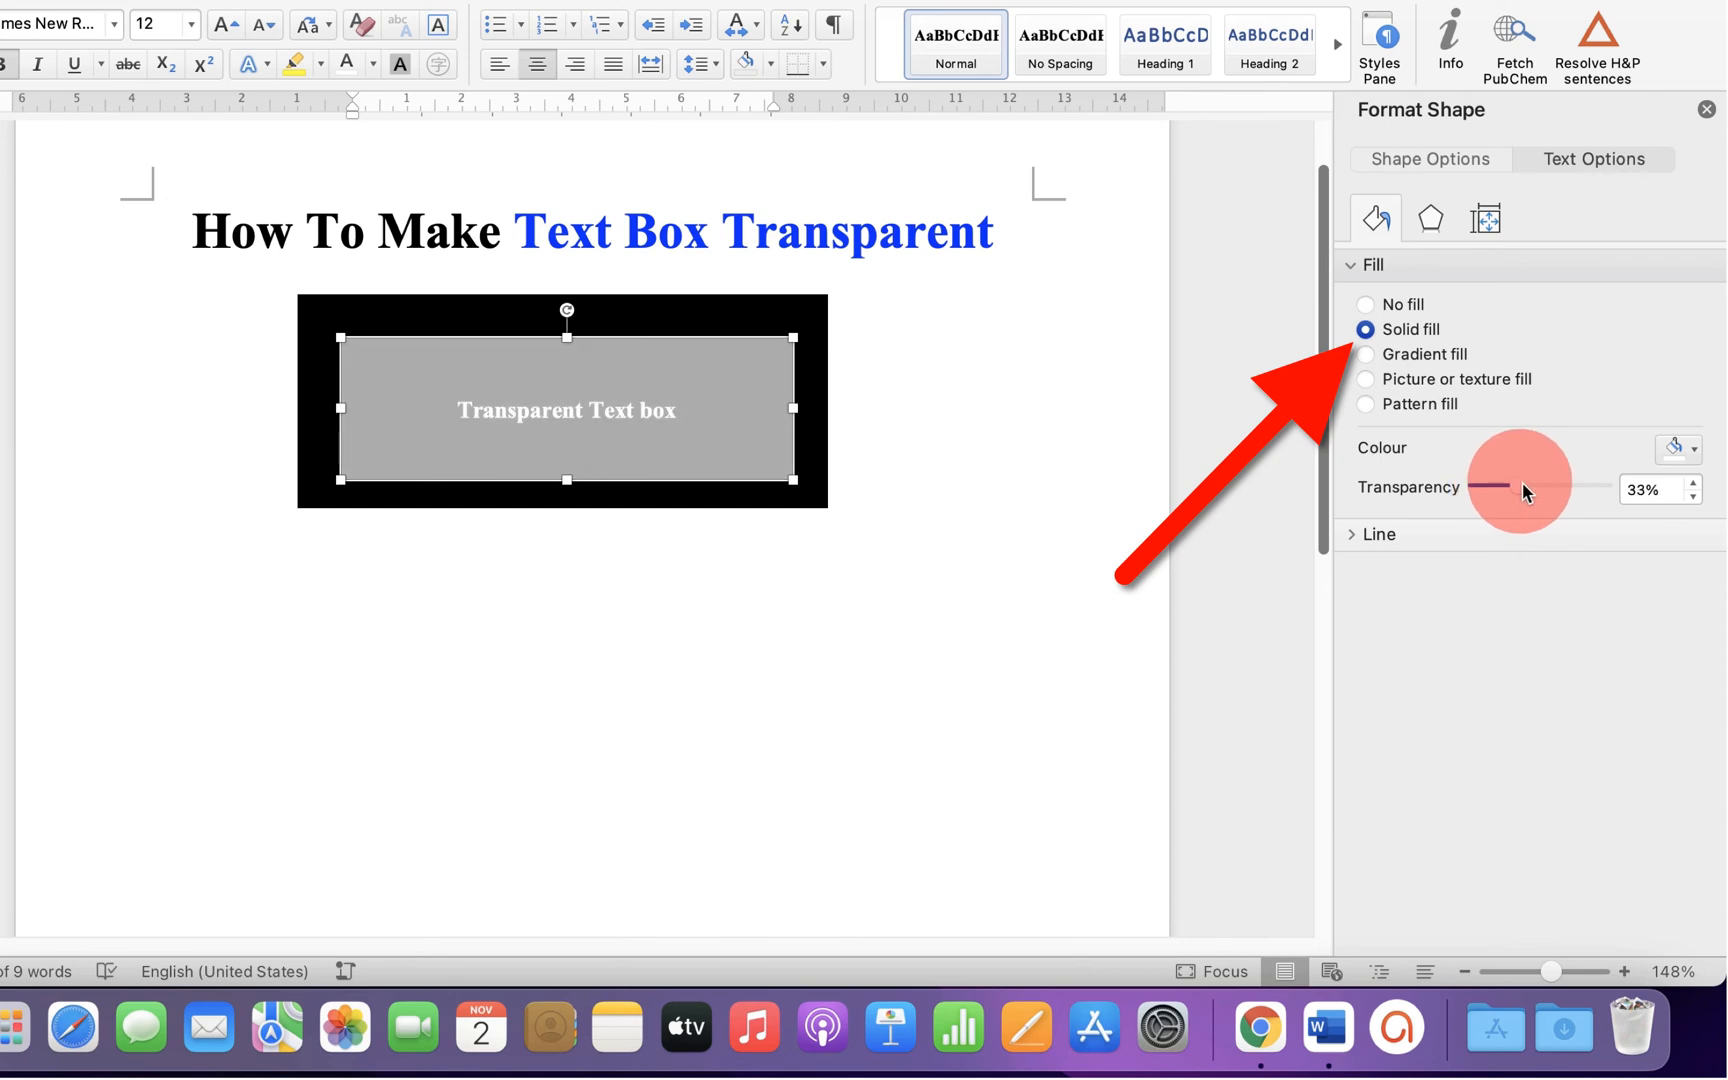
left_click_drag(1499, 486, 1537, 486)
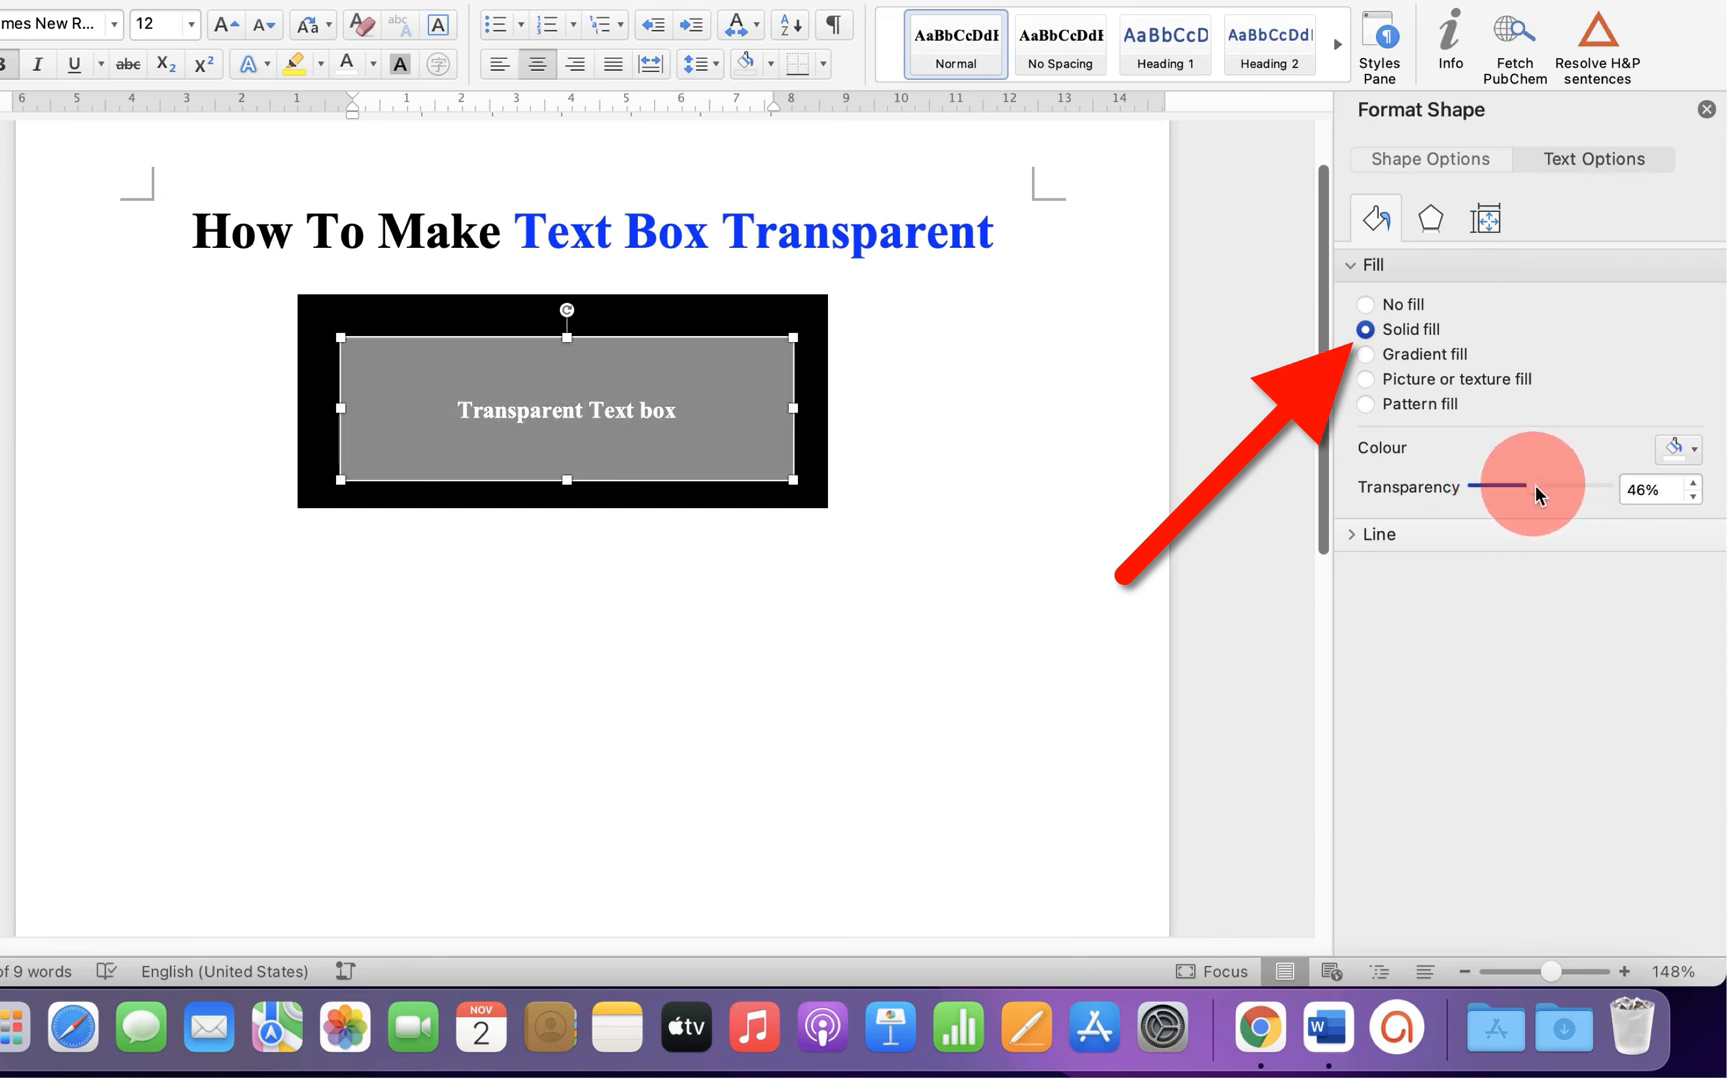
left_click_drag(1530, 486, 1525, 538)
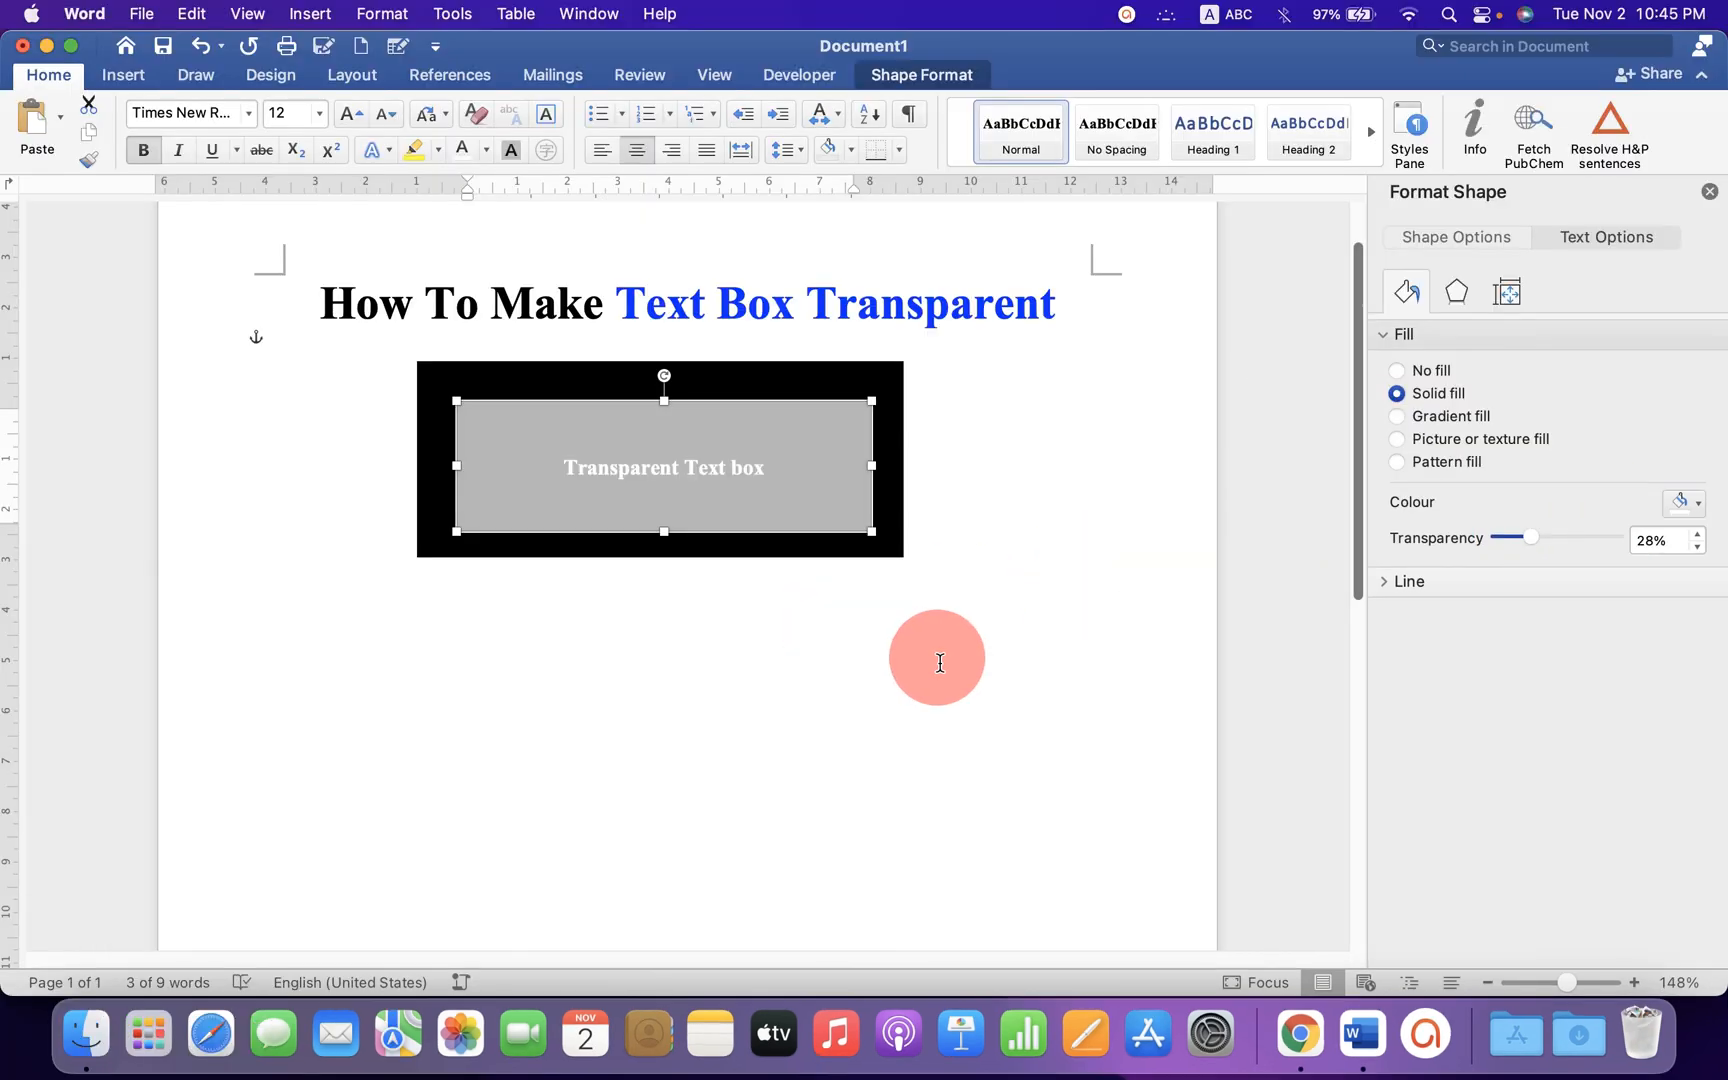